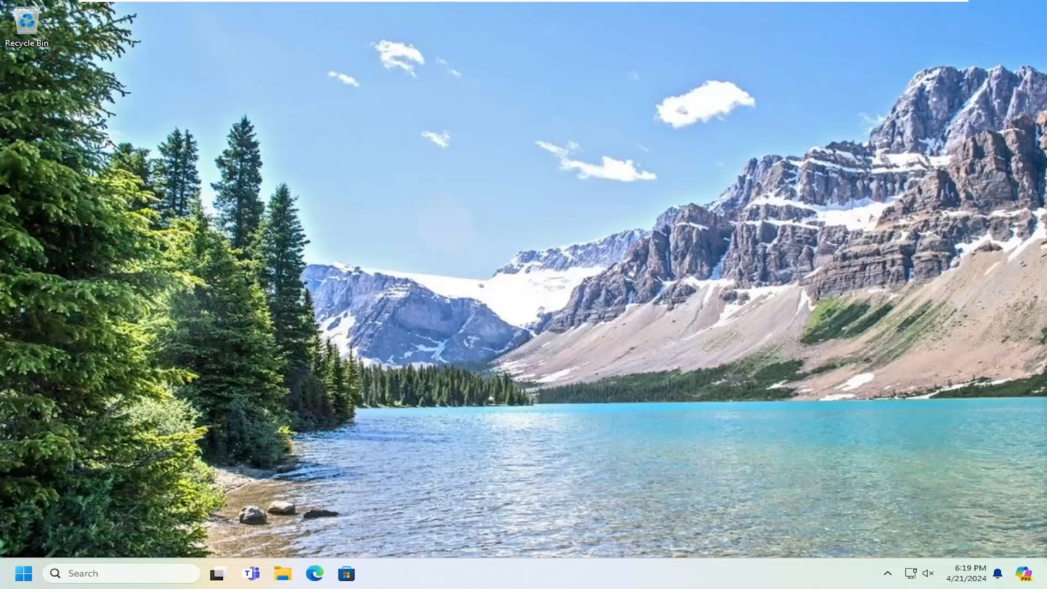
Launch Disk Cleanup from search and confirm permanently deleting the checked temporary files on C:.
{"action": "type", "text": "disk cleanup"}
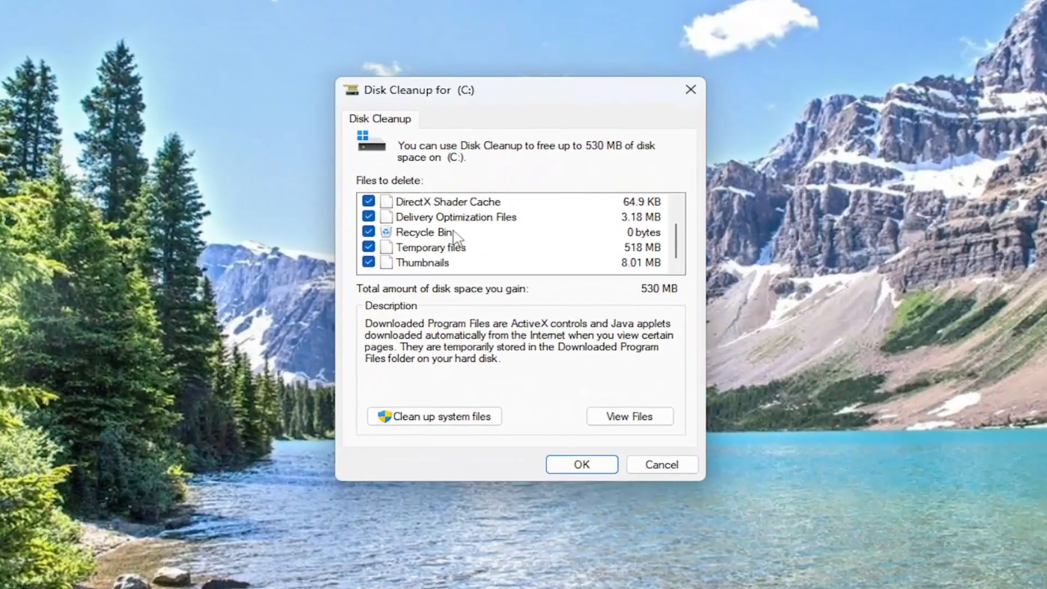
{"action": "left_click", "coordinate": [580, 465]}
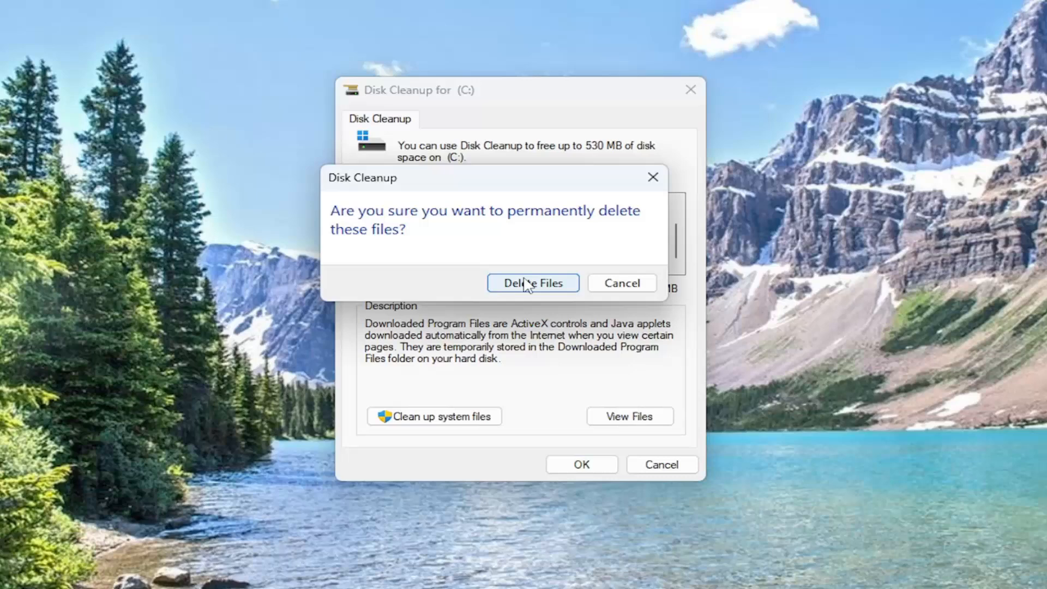
{"action": "left_click", "coordinate": [532, 283]}
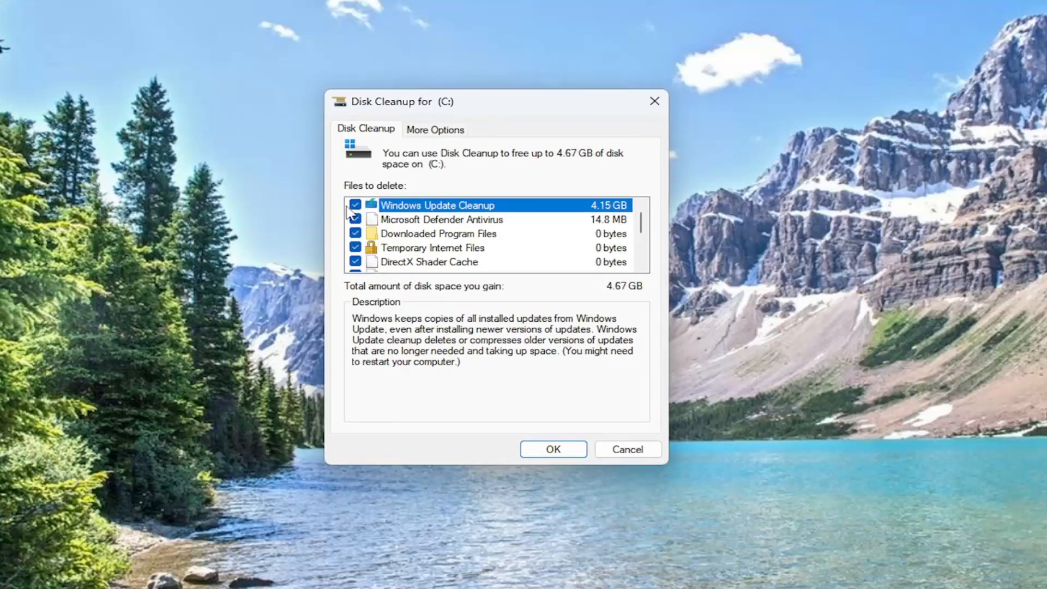
Include Windows Update Cleanup and start the system-file cleanup freeing 4.67 GB on drive C:.
{"action": "left_click", "coordinate": [552, 448]}
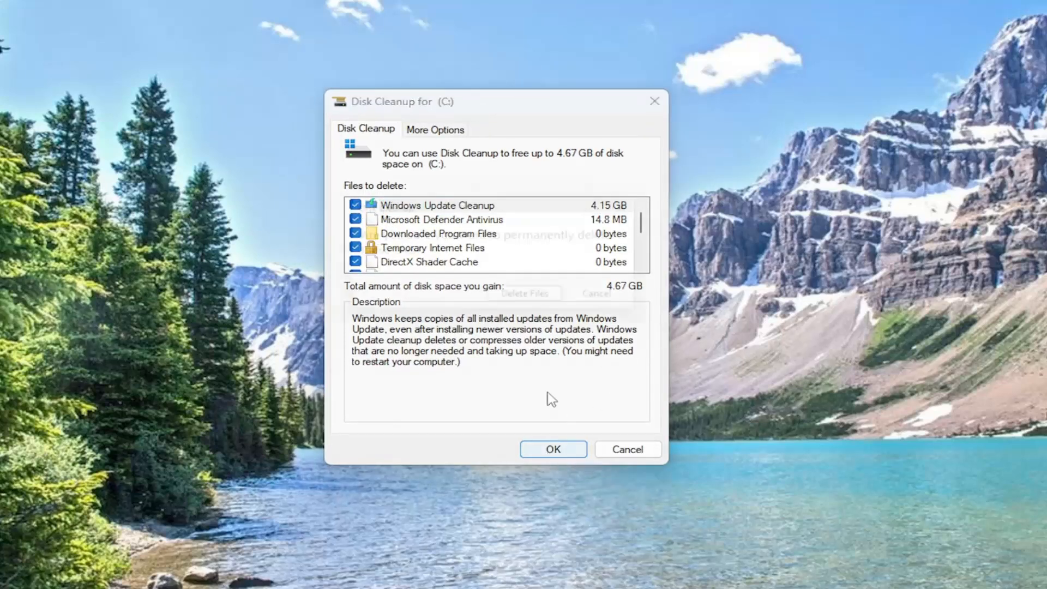
{"action": "left_click", "coordinate": [552, 448]}
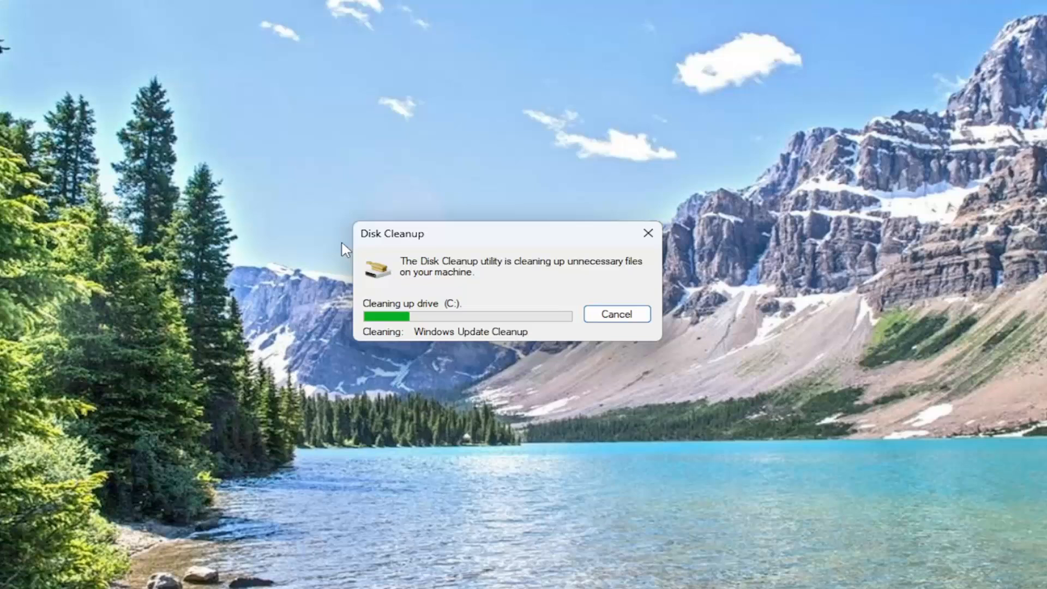
{"action": "mouse_move", "coordinate": [353, 298]}
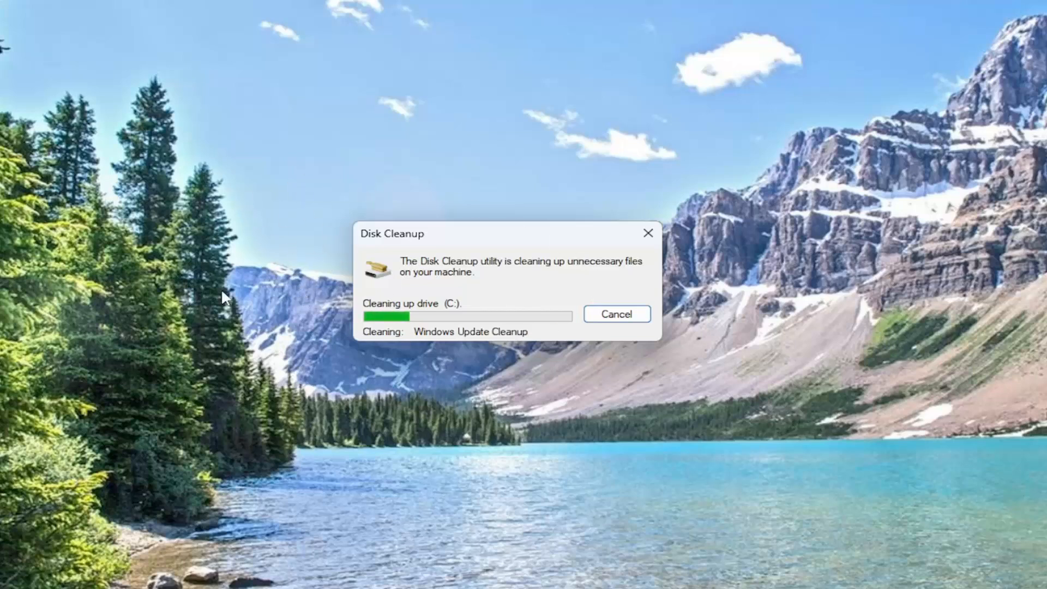
{"action": "mouse_move", "coordinate": [294, 177]}
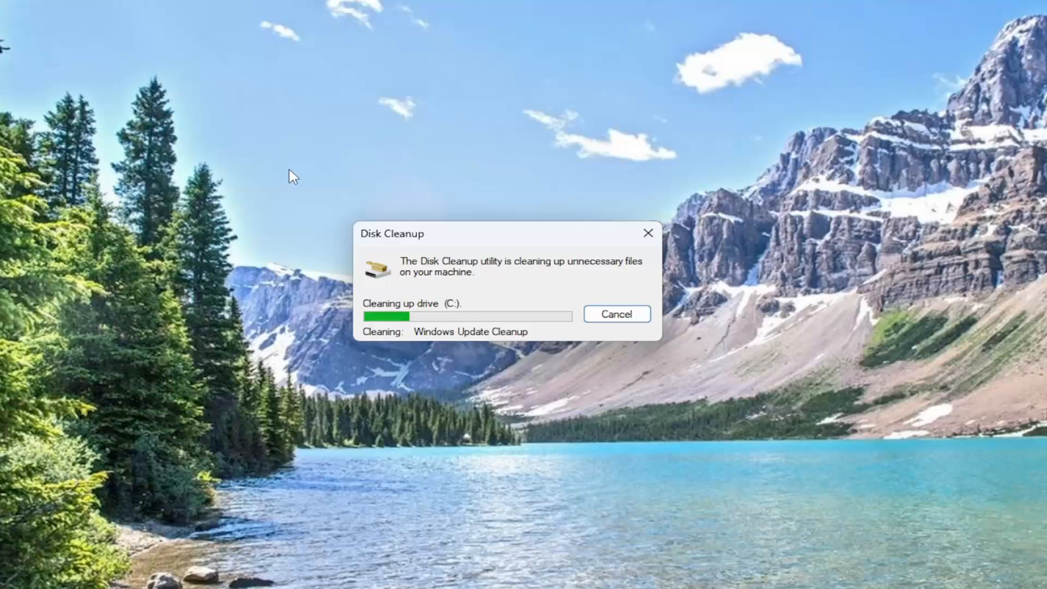
{"action": "mouse_move", "coordinate": [355, 322]}
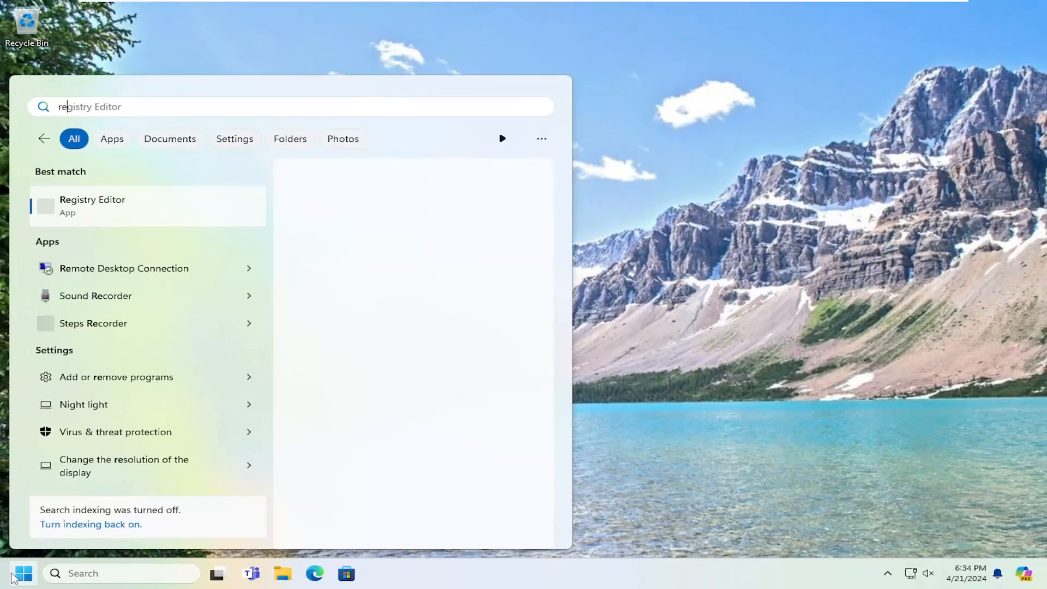
Run regedit as administrator from search and approve the UAC prompt.
{"action": "type", "text": "regedit"}
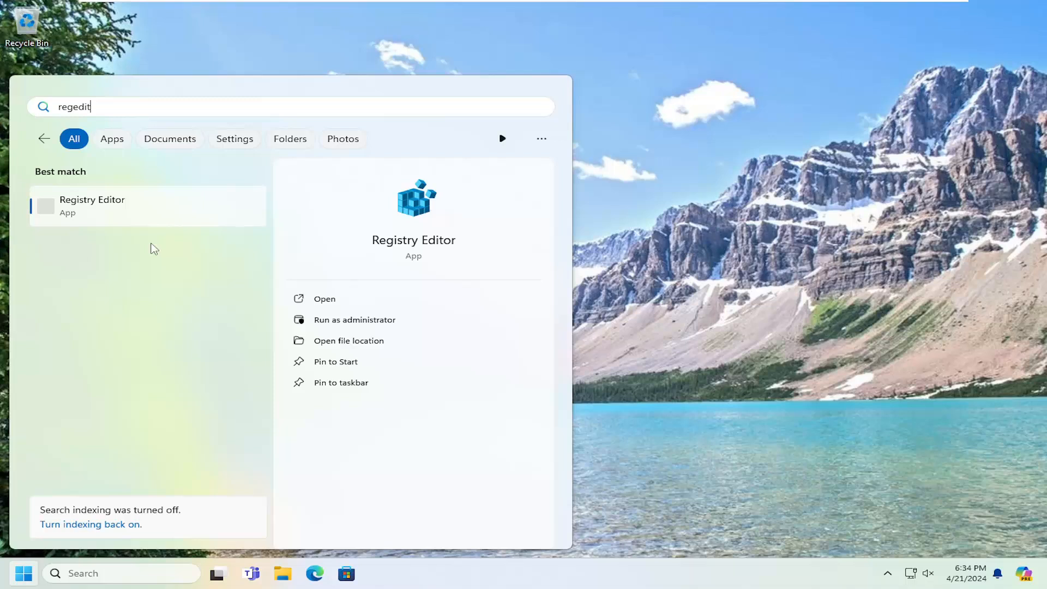
{"action": "mouse_move", "coordinate": [105, 207]}
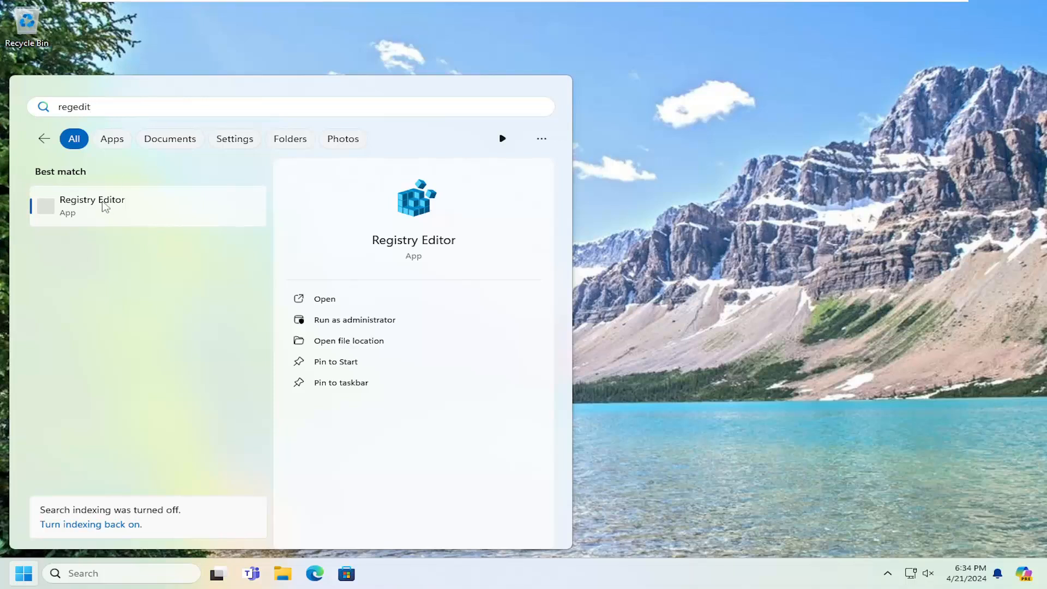
{"action": "right_click", "coordinate": [92, 205]}
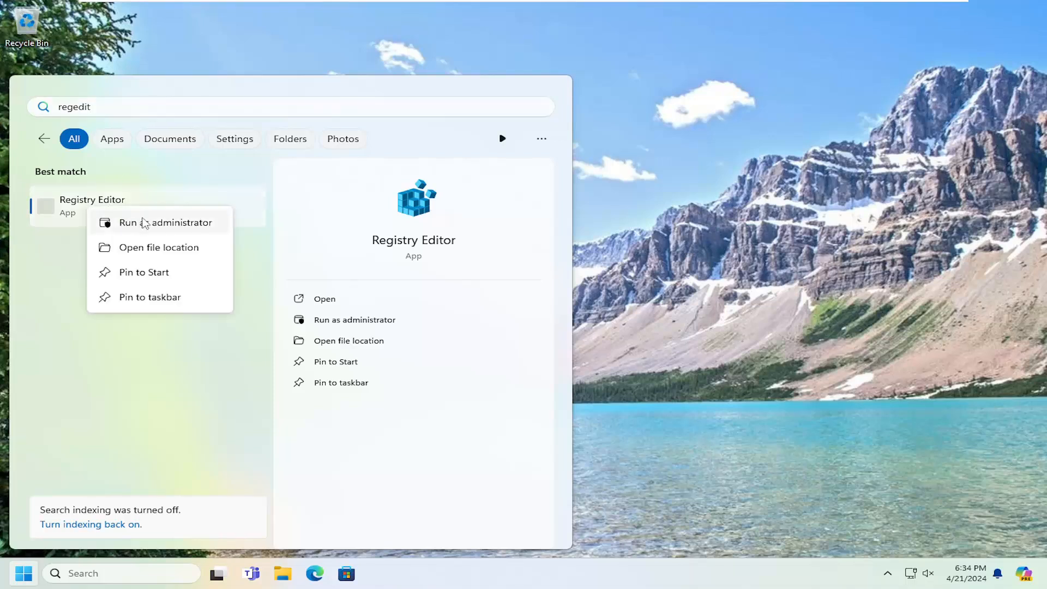
{"action": "left_click", "coordinate": [174, 223]}
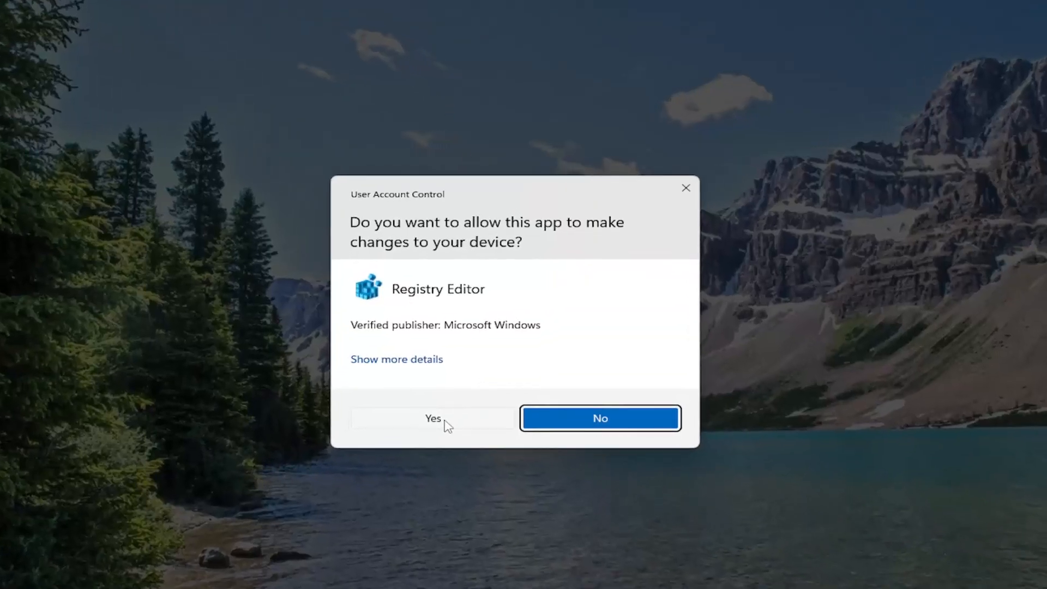
{"action": "left_click", "coordinate": [433, 417]}
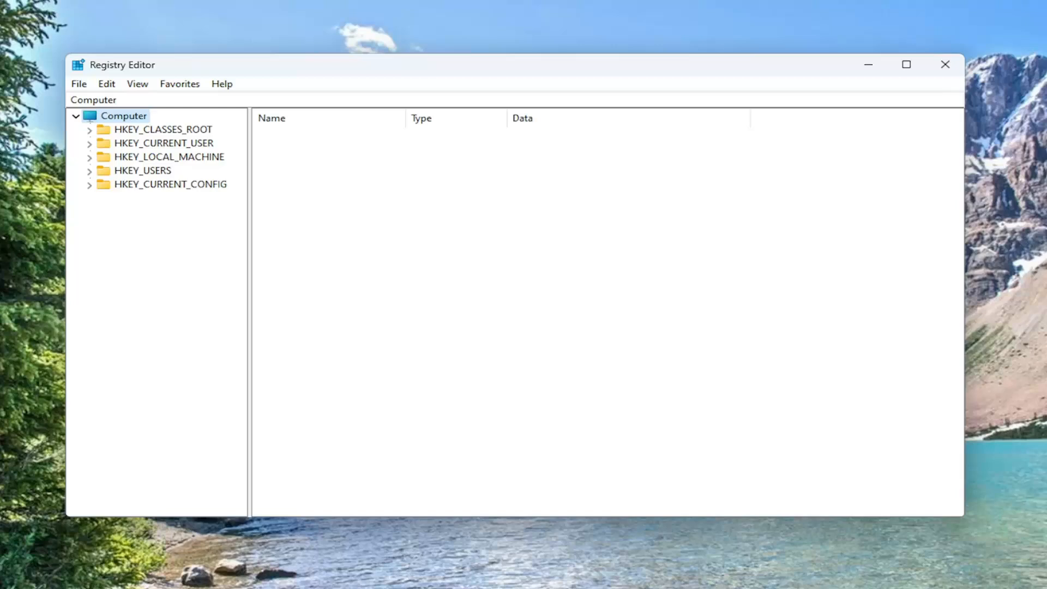
{"action": "mouse_move", "coordinate": [92, 99]}
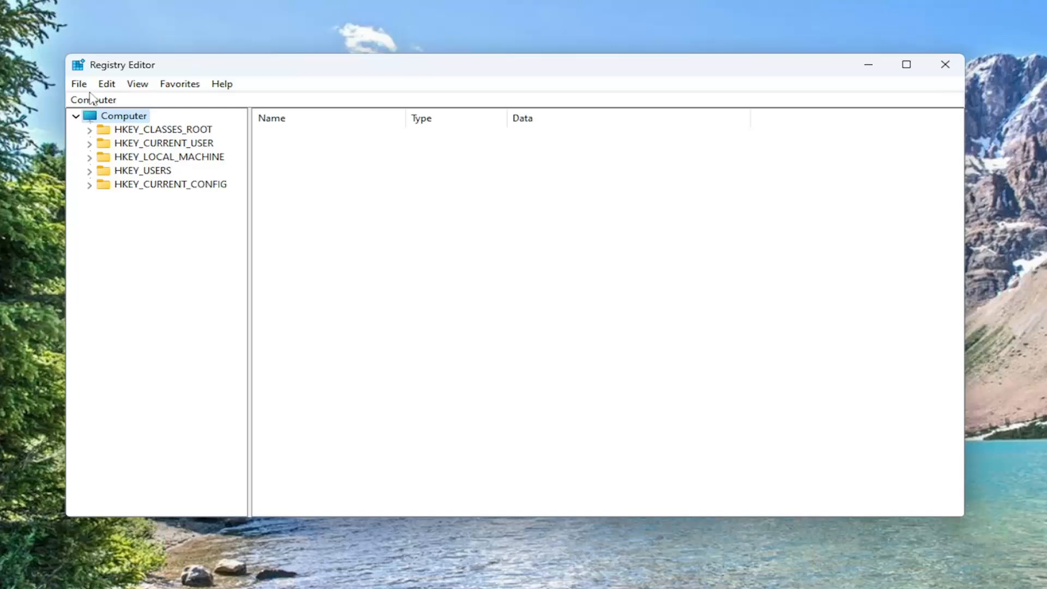
{"action": "left_click", "coordinate": [78, 84]}
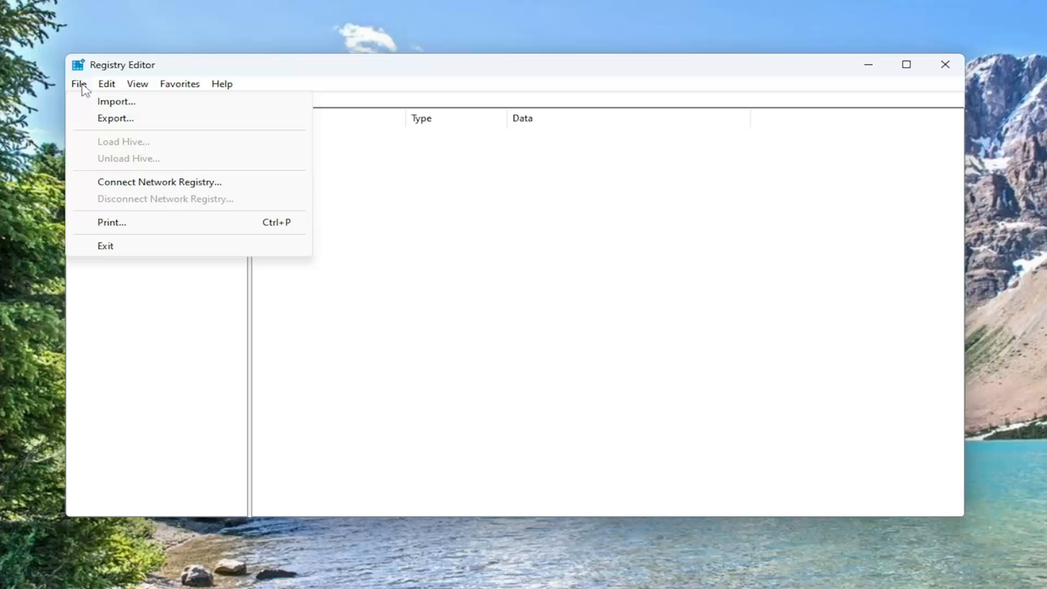
{"action": "left_click", "coordinate": [114, 118]}
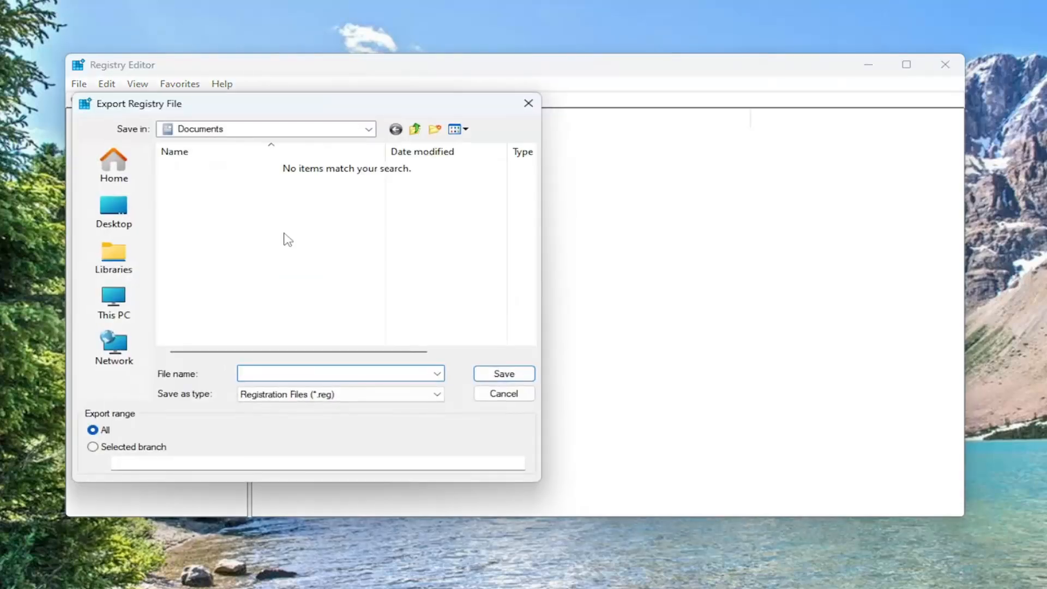
{"action": "left_click", "coordinate": [339, 373]}
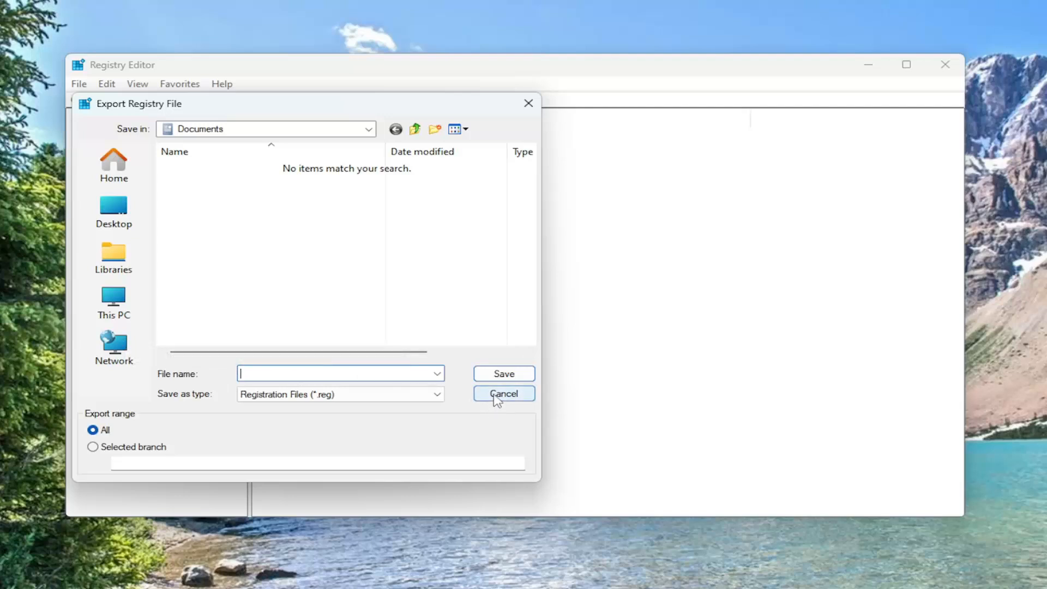
{"action": "left_click", "coordinate": [503, 394]}
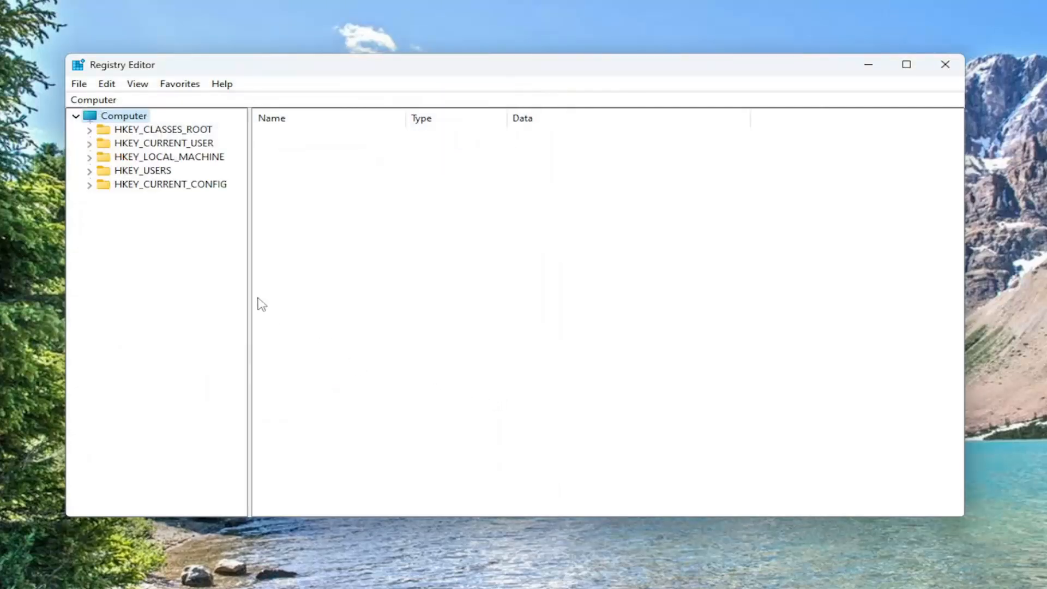
{"action": "left_click", "coordinate": [78, 84]}
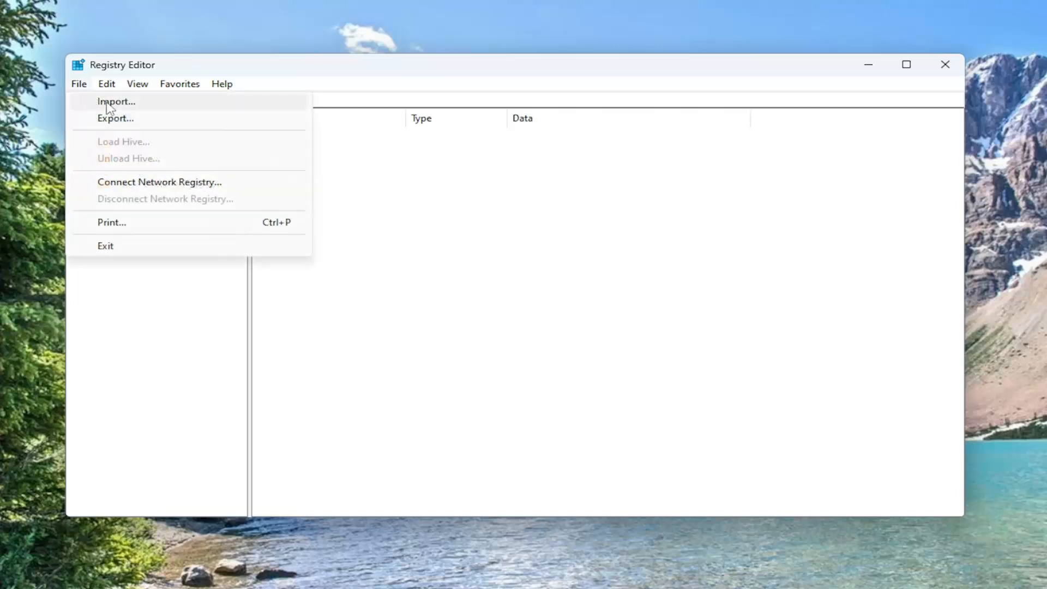
{"action": "left_click", "coordinate": [116, 101]}
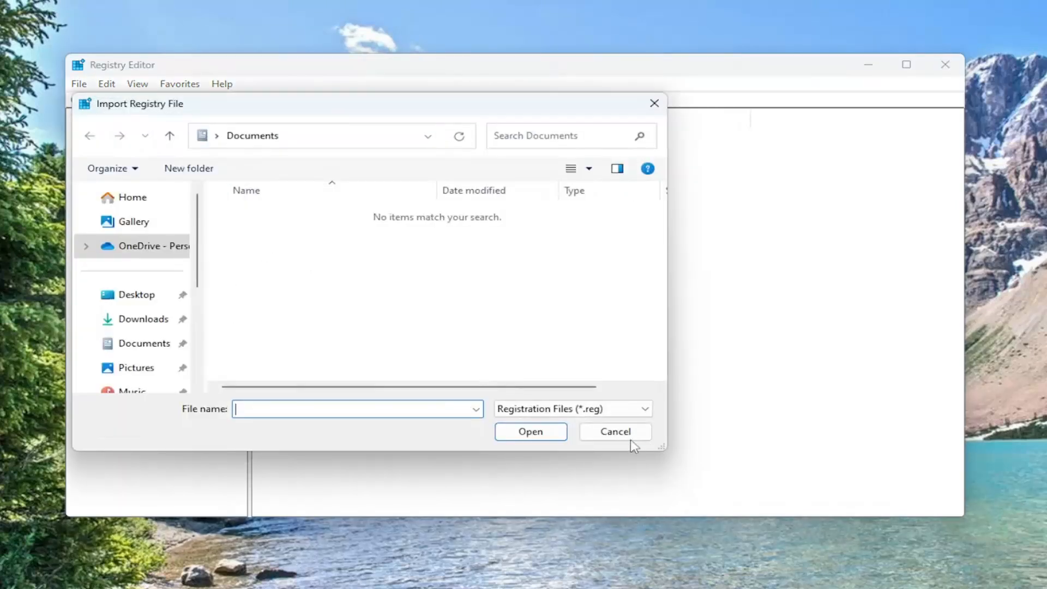
{"action": "left_click", "coordinate": [613, 432]}
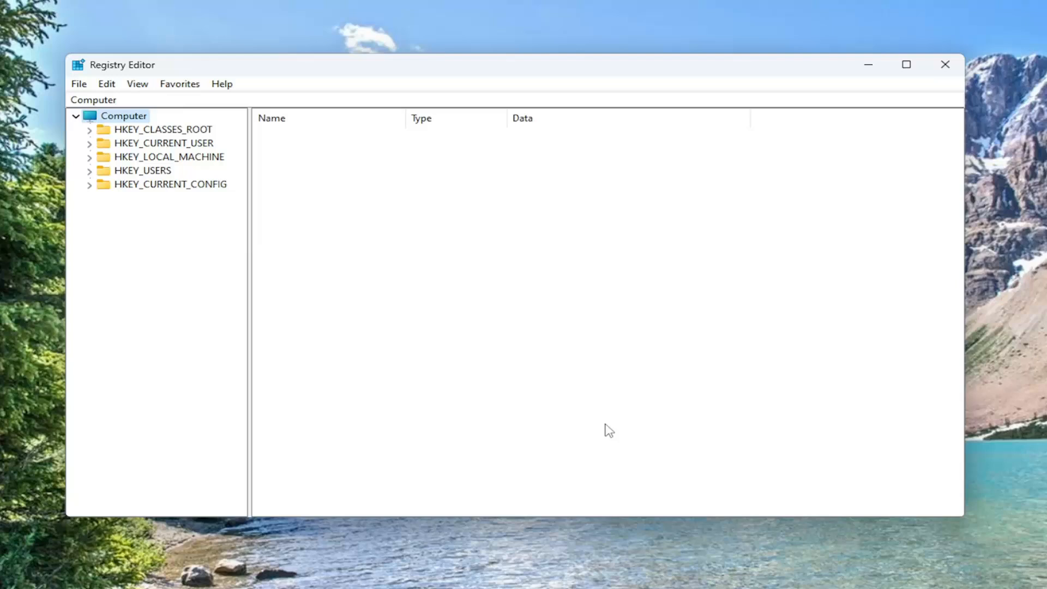
{"action": "mouse_move", "coordinate": [272, 204]}
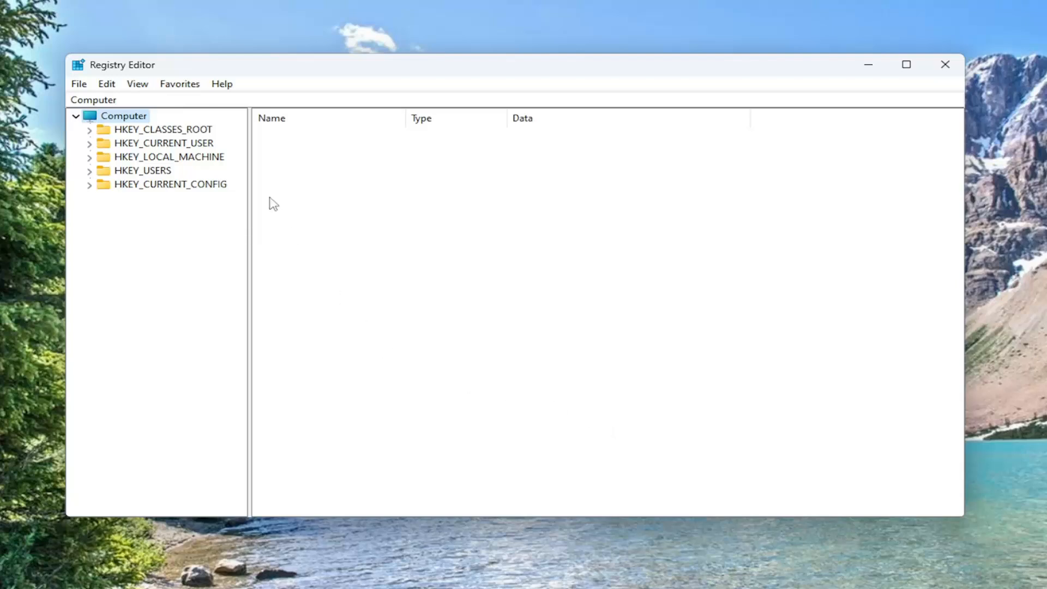
{"action": "mouse_move", "coordinate": [167, 166]}
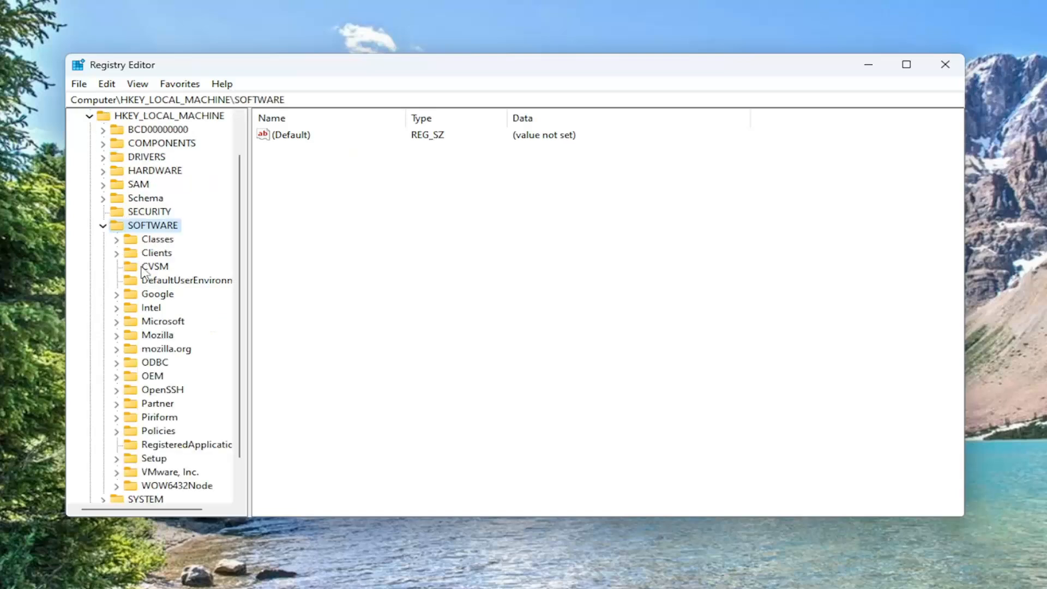
{"action": "mouse_move", "coordinate": [148, 439]}
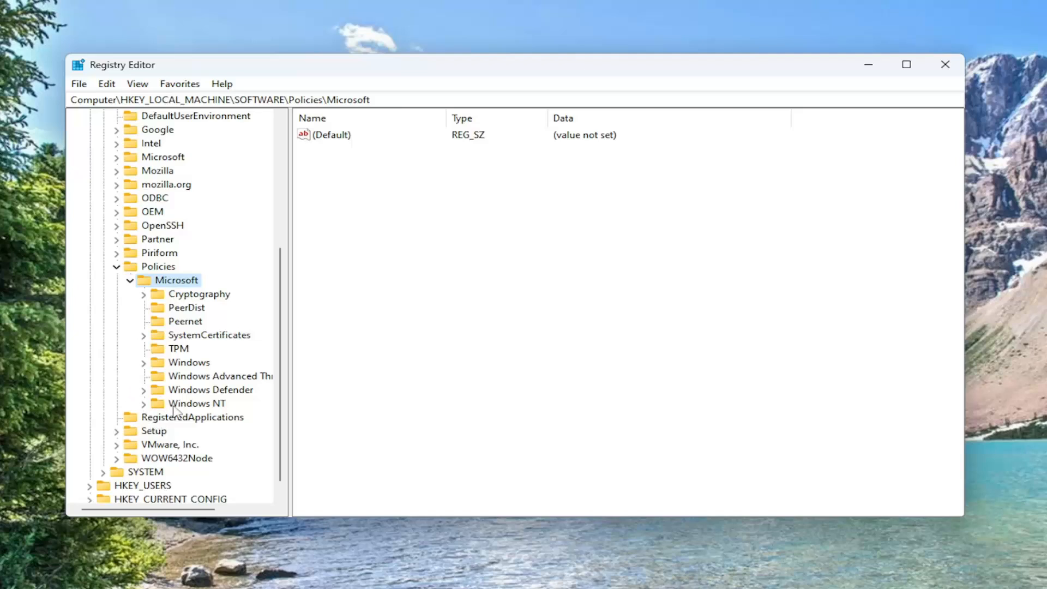
Delete the WUStatusServer value from the WindowsUpdate policy key and confirm.
{"action": "left_click", "coordinate": [189, 362]}
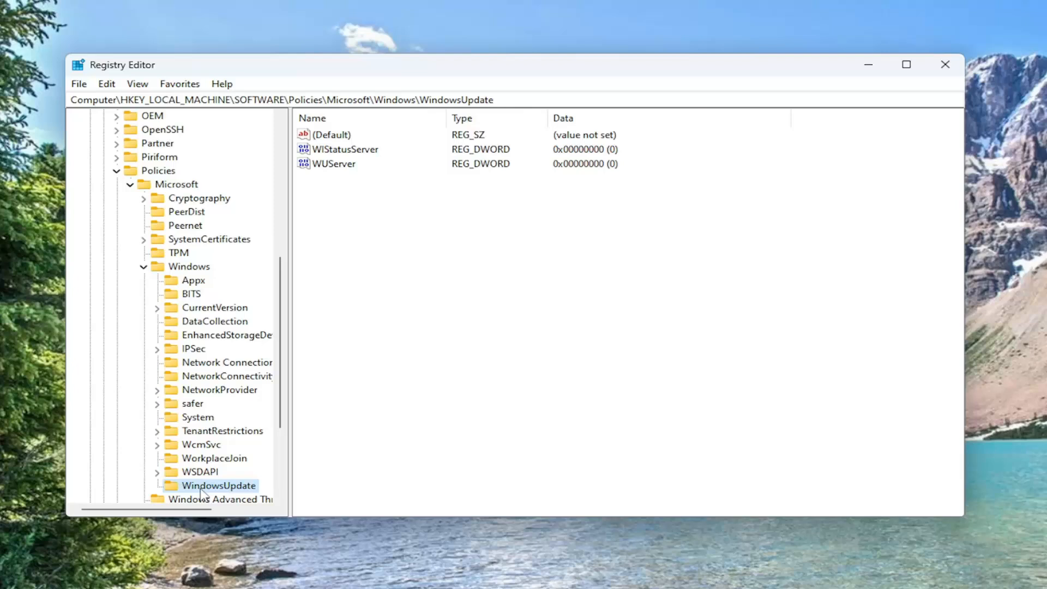
{"action": "mouse_move", "coordinate": [207, 495]}
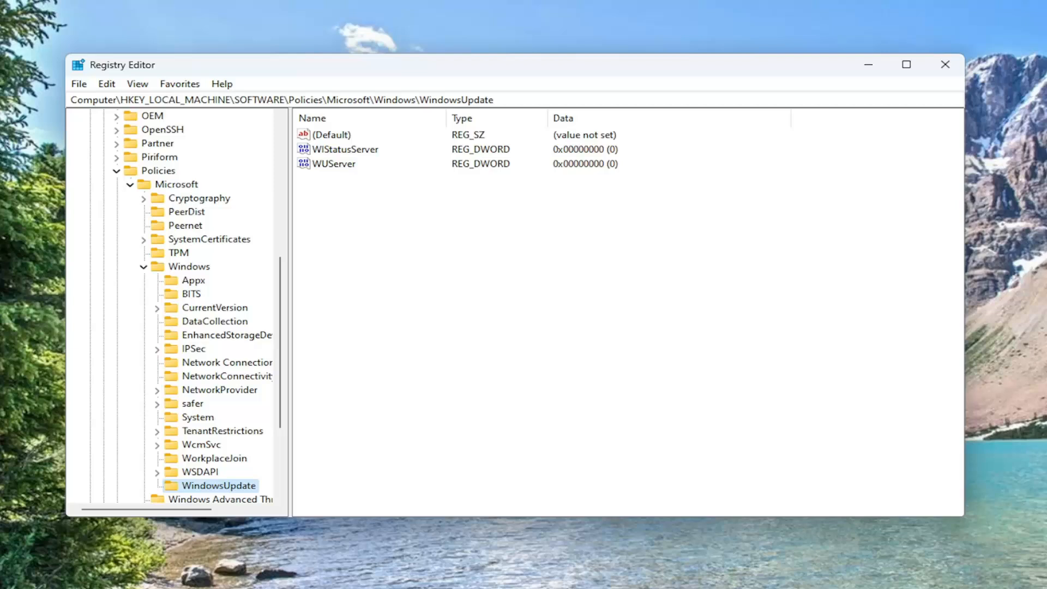
{"action": "mouse_move", "coordinate": [343, 163]}
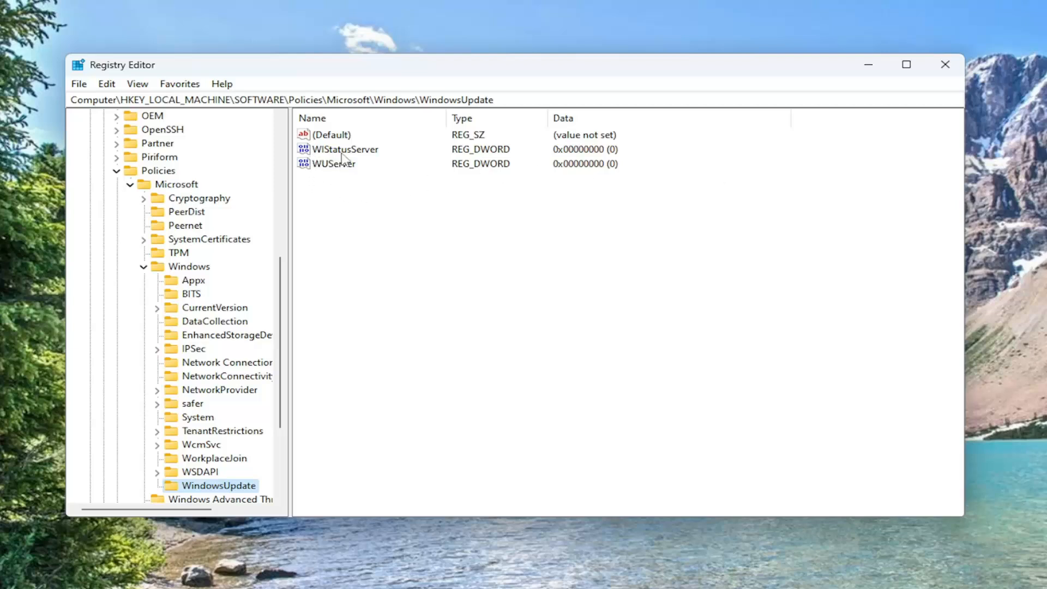
{"action": "left_click", "coordinate": [345, 149]}
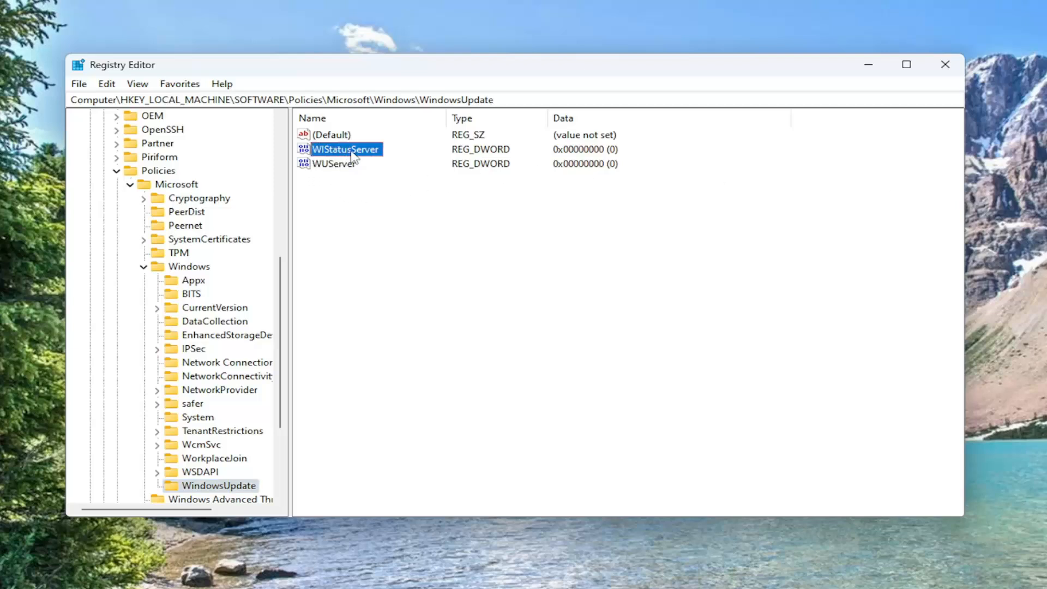
{"action": "right_click", "coordinate": [344, 148]}
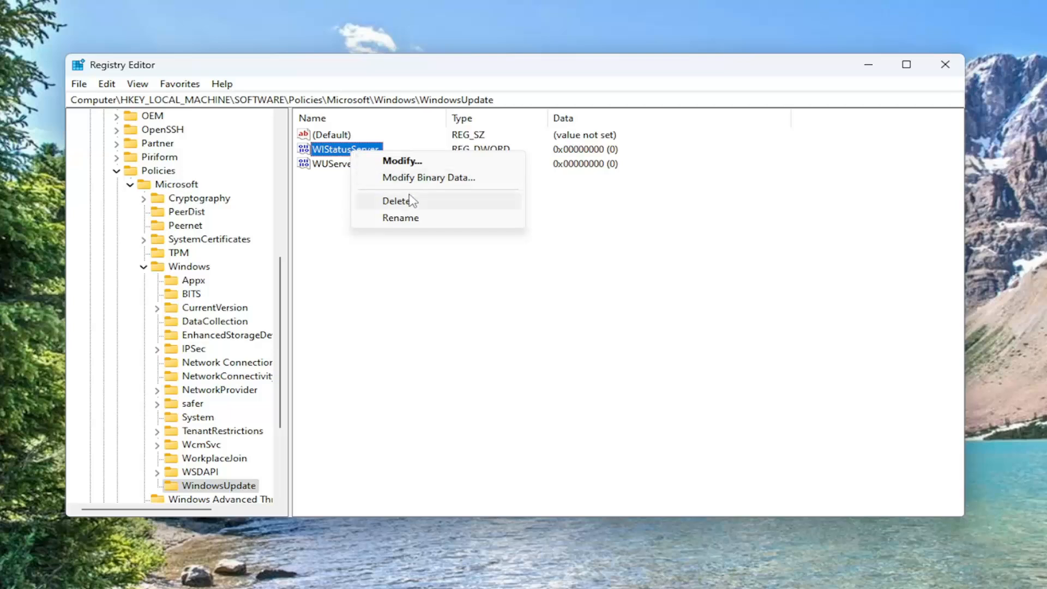
{"action": "left_click", "coordinate": [397, 200]}
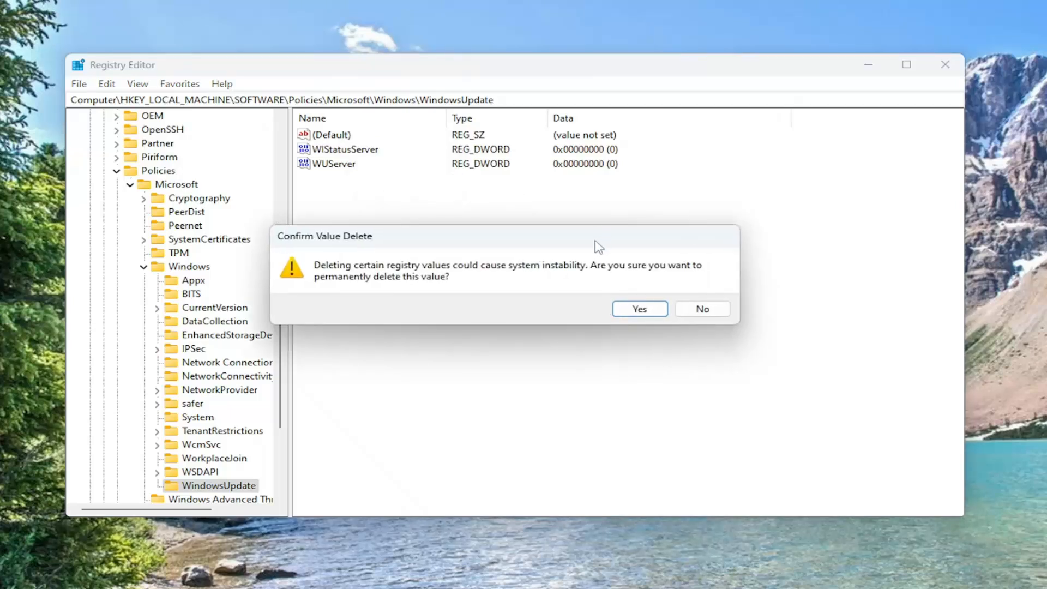
{"action": "mouse_move", "coordinate": [528, 301]}
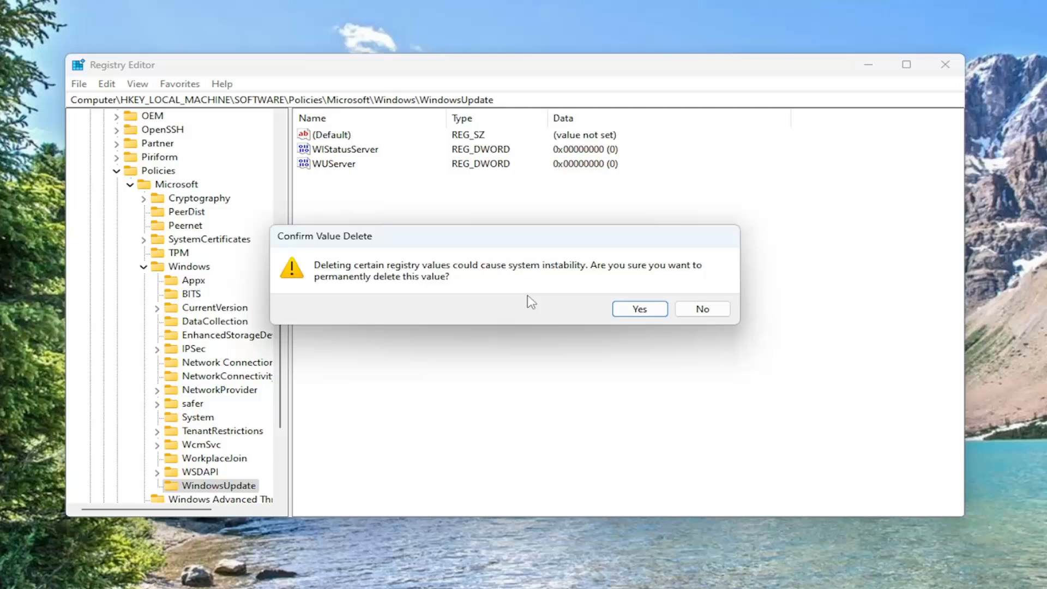
{"action": "left_click", "coordinate": [638, 309]}
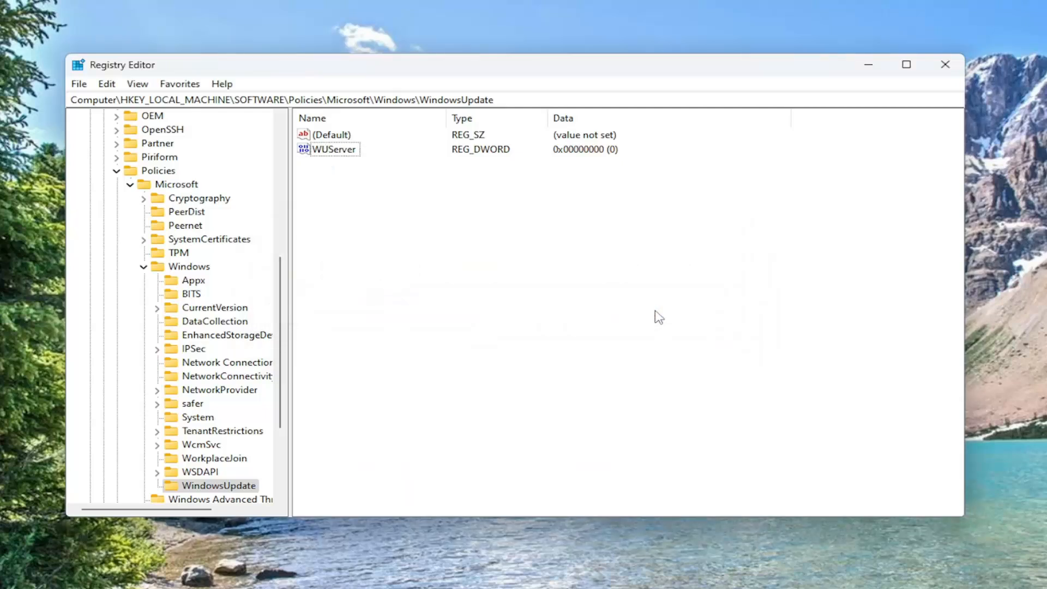
Delete the WUServer value as well, then collapse the Policies branch.
{"action": "left_click", "coordinate": [334, 149]}
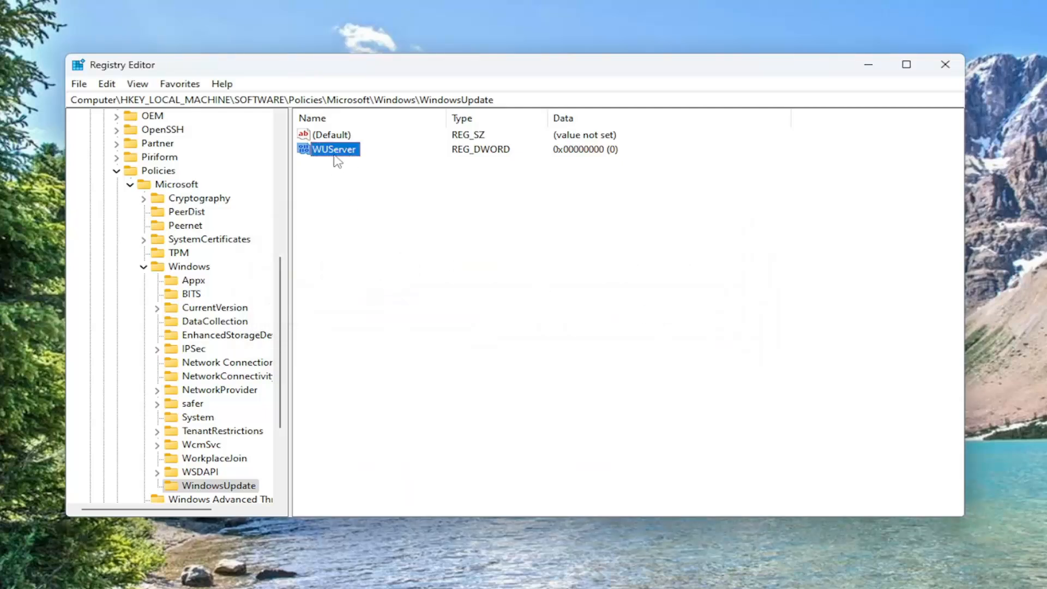
{"action": "right_click", "coordinate": [334, 150]}
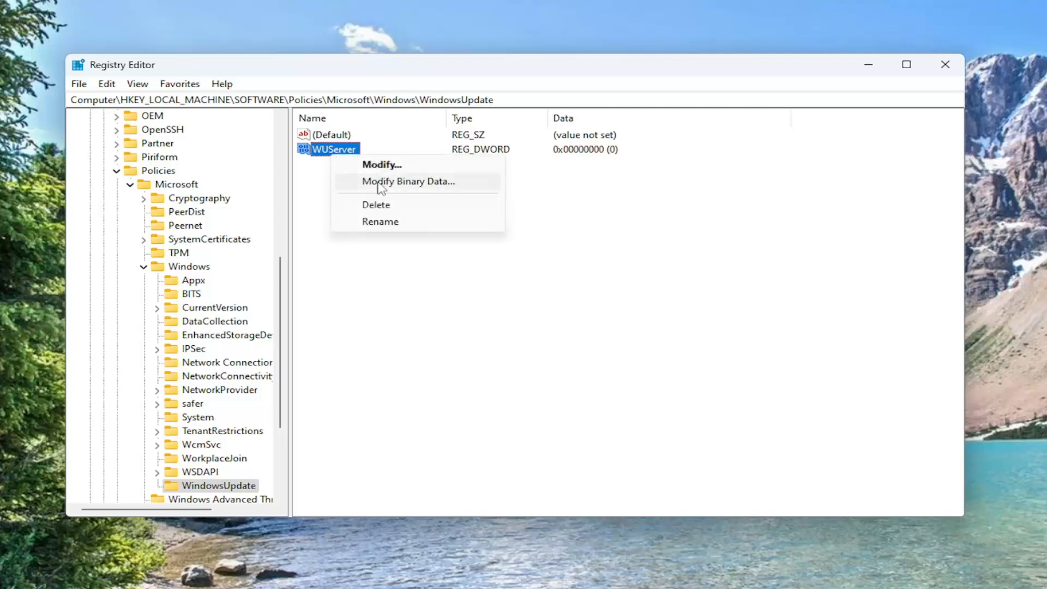
{"action": "left_click", "coordinate": [375, 203]}
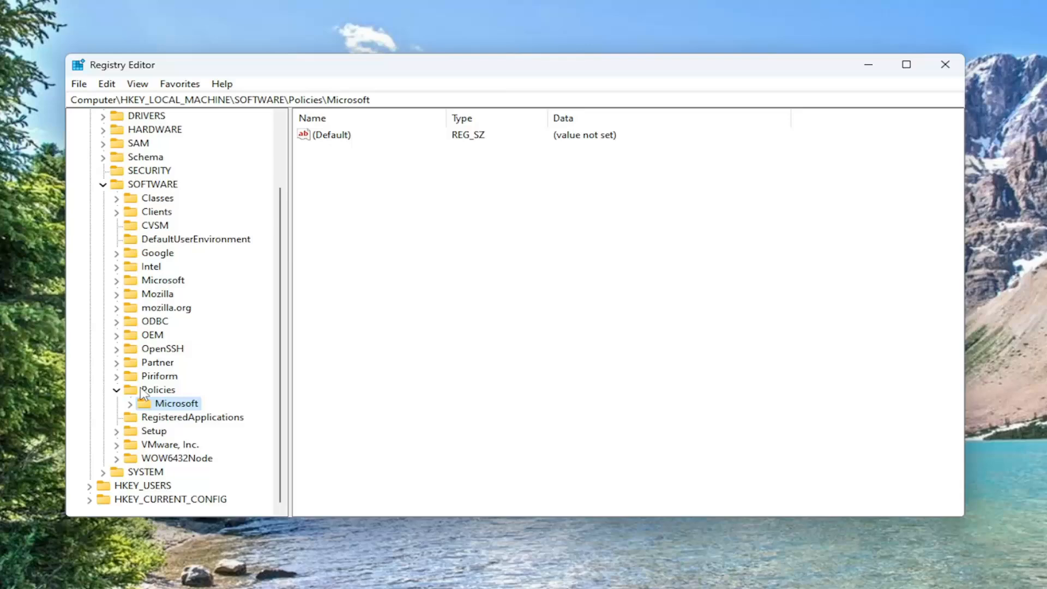
{"action": "left_click", "coordinate": [169, 156]}
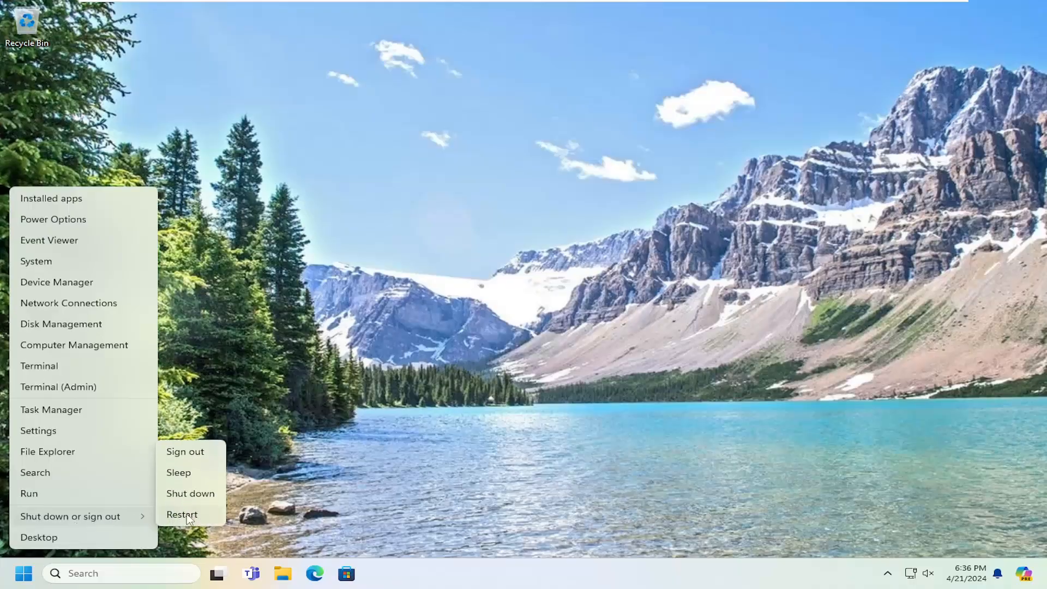
Restart the computer so it returns to the Welcome sign-in screen.
{"action": "left_click", "coordinate": [182, 513]}
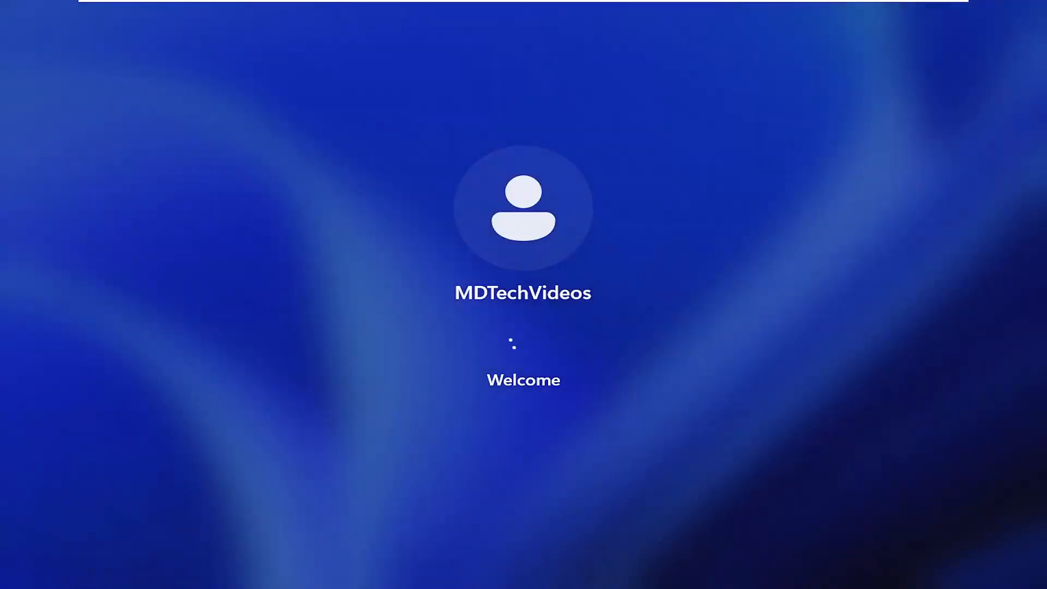